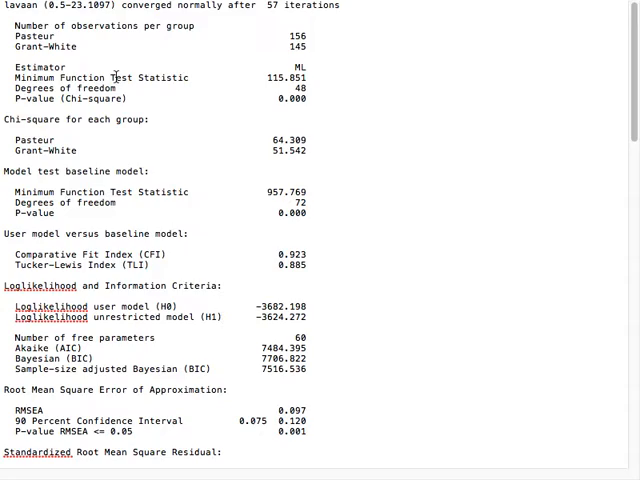
Step: Scroll the lavaan summary past the fit statistics to the Pasteur group's parameter estimates
scroll("down", 3)
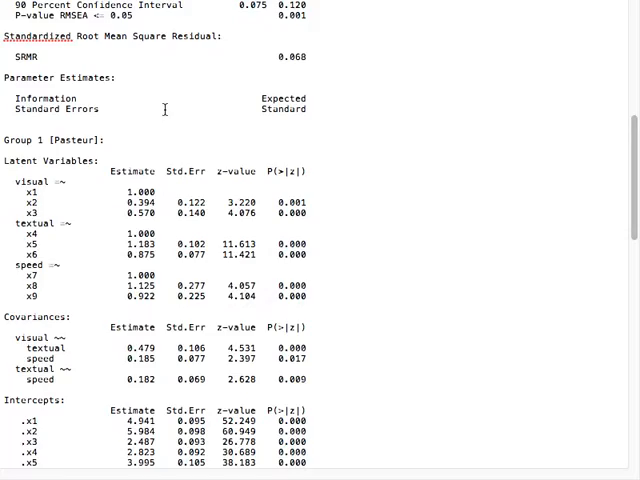
scroll("down", 3)
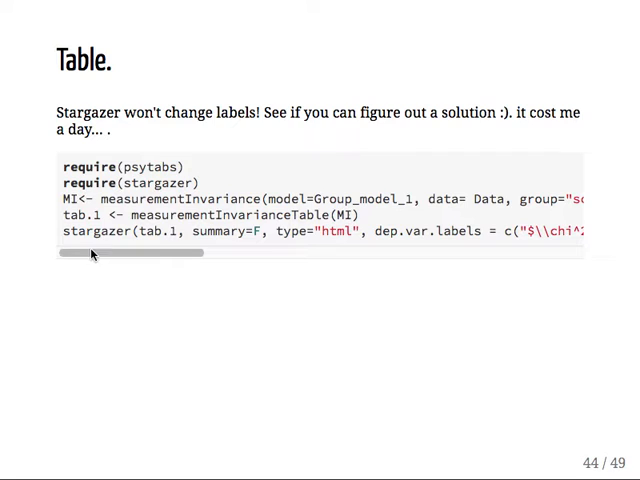
Step: Scroll the slide 44 code block sideways to read the long stargazer html export line
left_click_drag(155, 231, 205, 231)
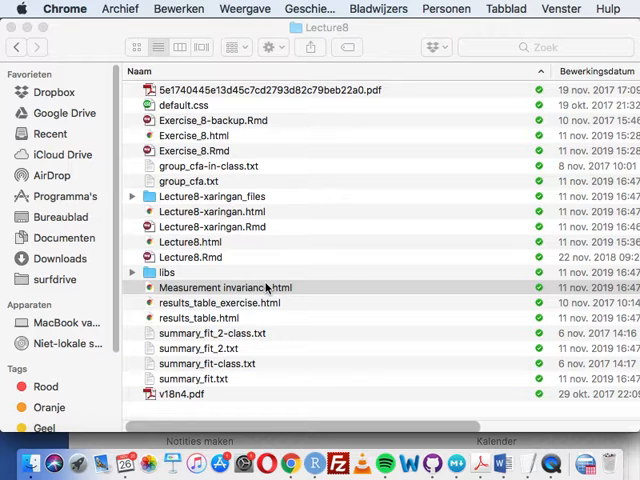
Step: Open Measurement invariance.html from the Lecture8 folder to view the Configural/Metric/Scalar/Mean fit table
double_click(225, 287)
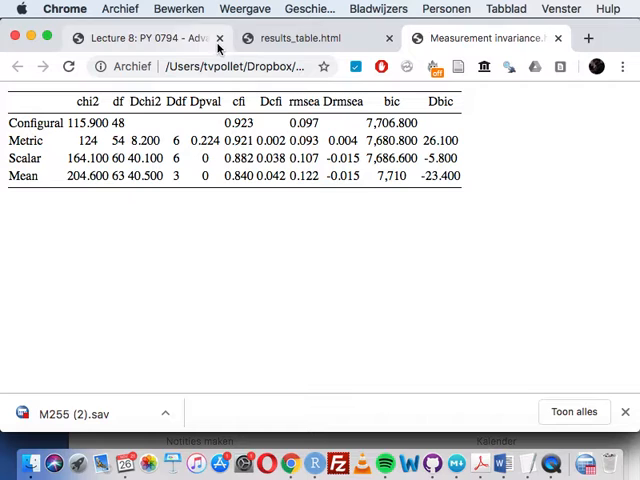
double_click(391, 140)
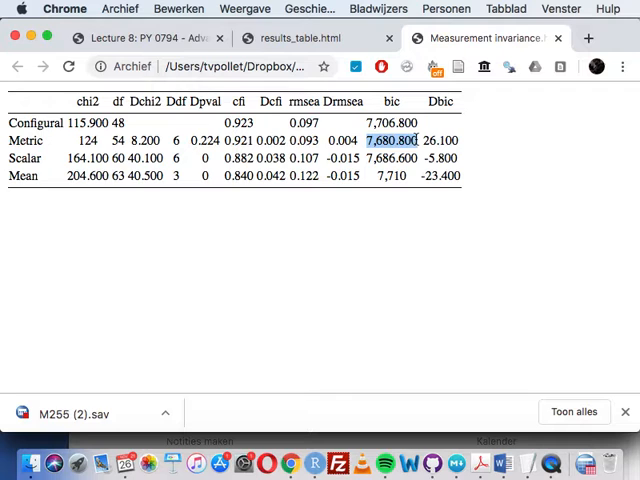
Step: Return to the Lecture 8 tab to show slide 45, 'Sample write up'
left_click(145, 38)
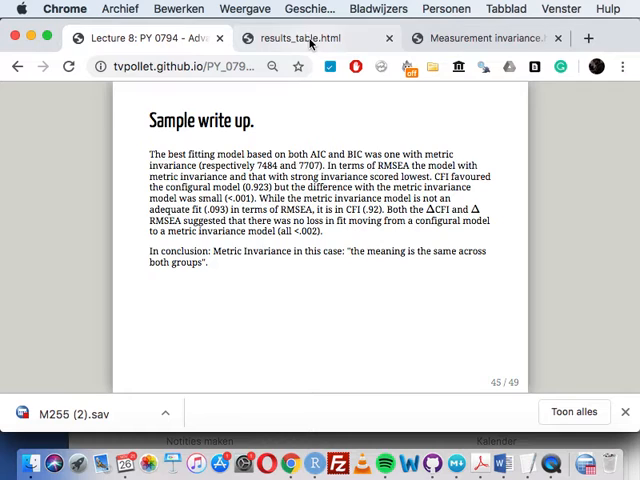
Step: Reopen Measurement invariance.html from Lecture8, showing the metric model's RMSEA of 0.093
left_click(483, 38)
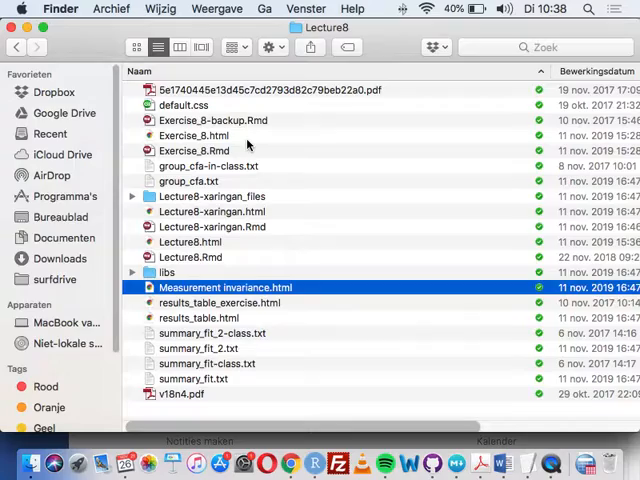
double_click(224, 287)
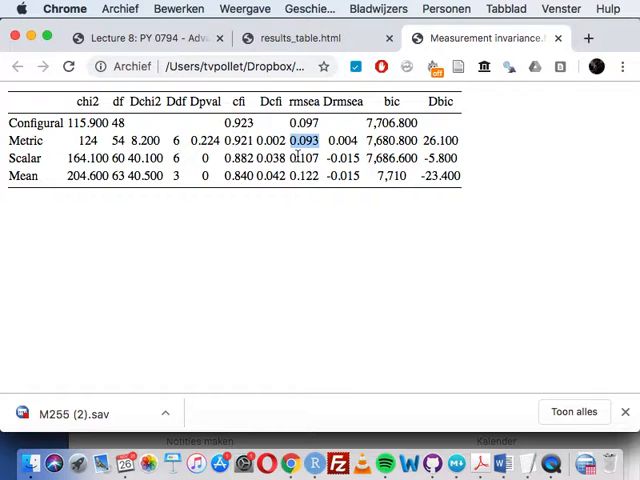